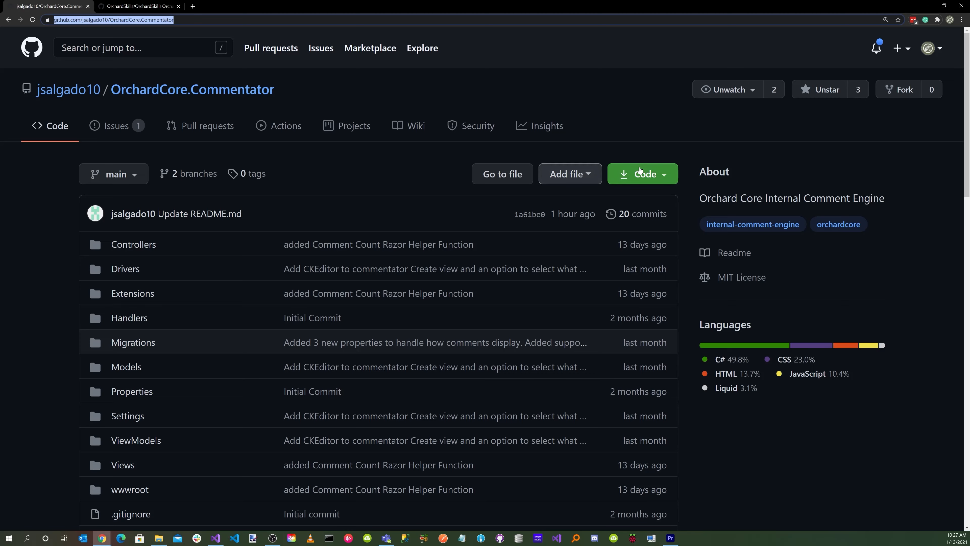
Clone OrchardCore.Commentator and the MaterialDesignTheme repository locally via Open with GitHub Desktop
left_click(642, 174)
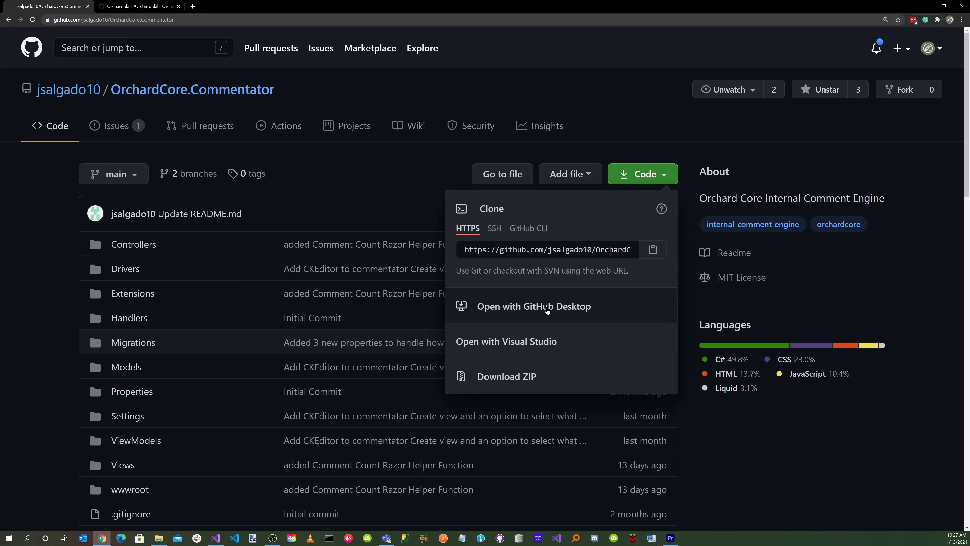
left_click(534, 306)
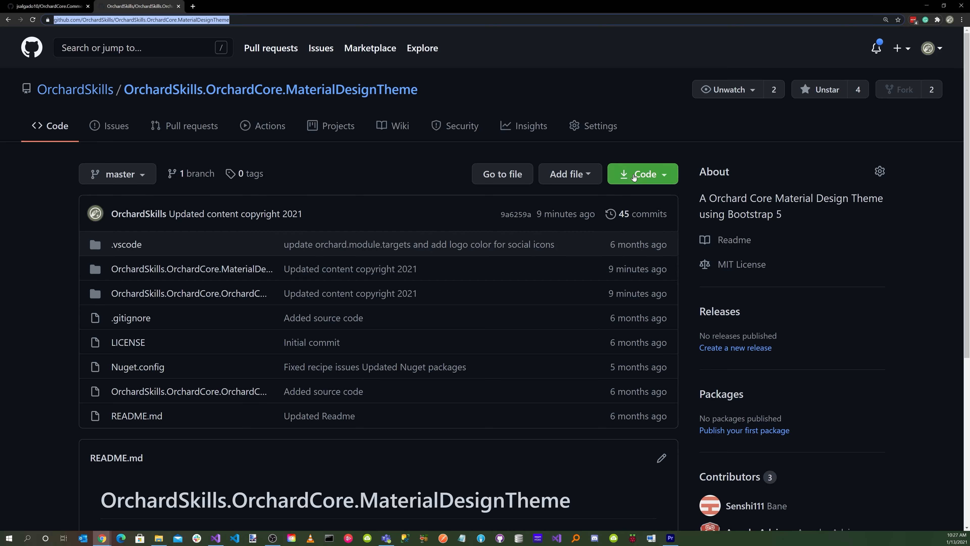
left_click(642, 174)
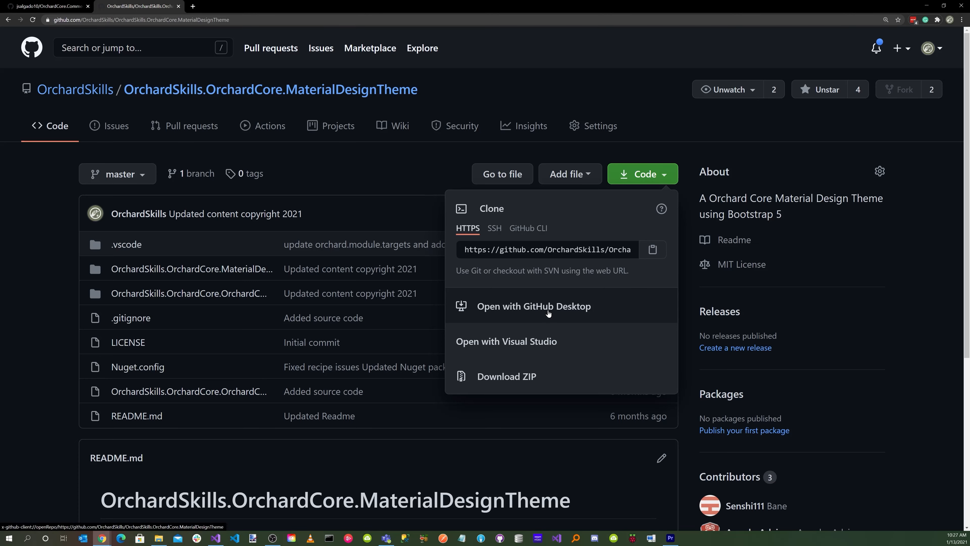
left_click(534, 306)
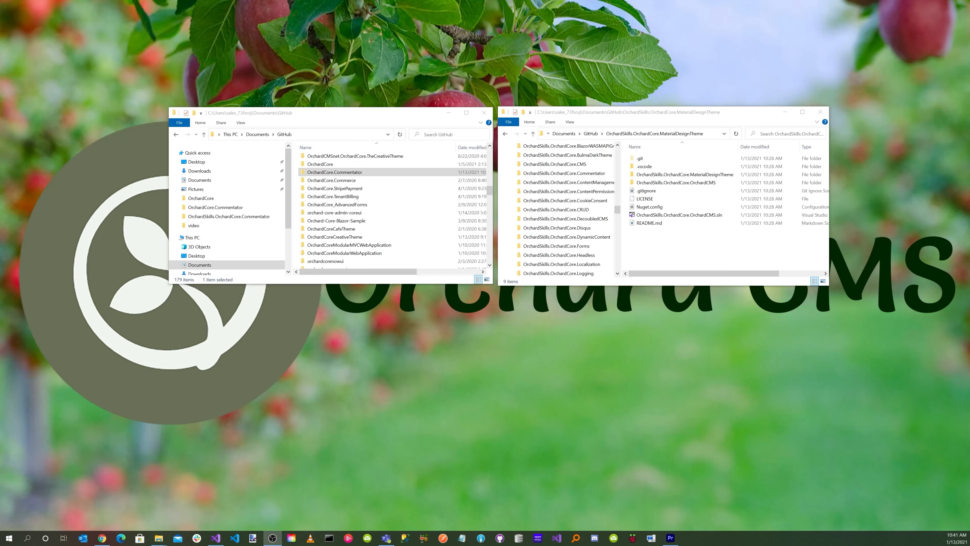
Copy the OrchardCore.Commentator folder into the theme repository and delete its .git folder
left_click(334, 171)
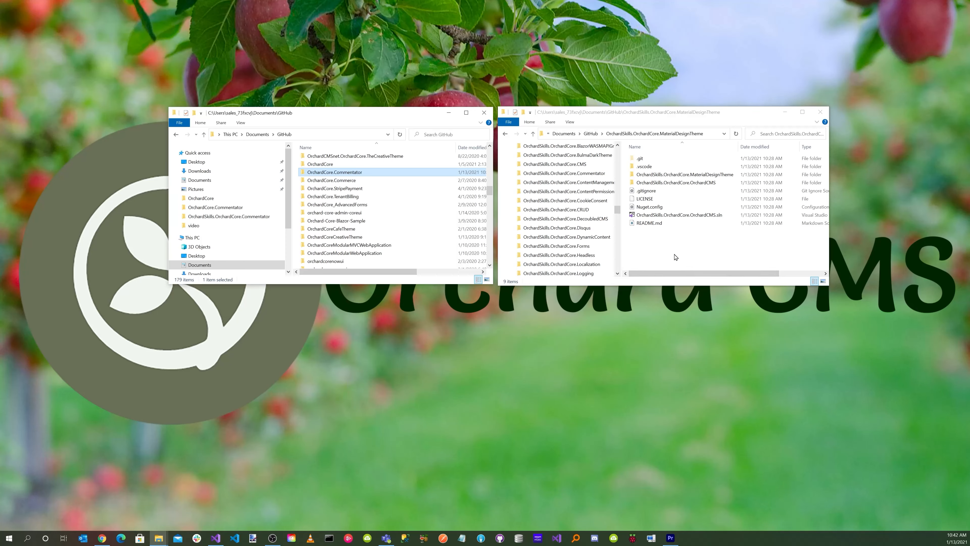
mouse_move(669, 251)
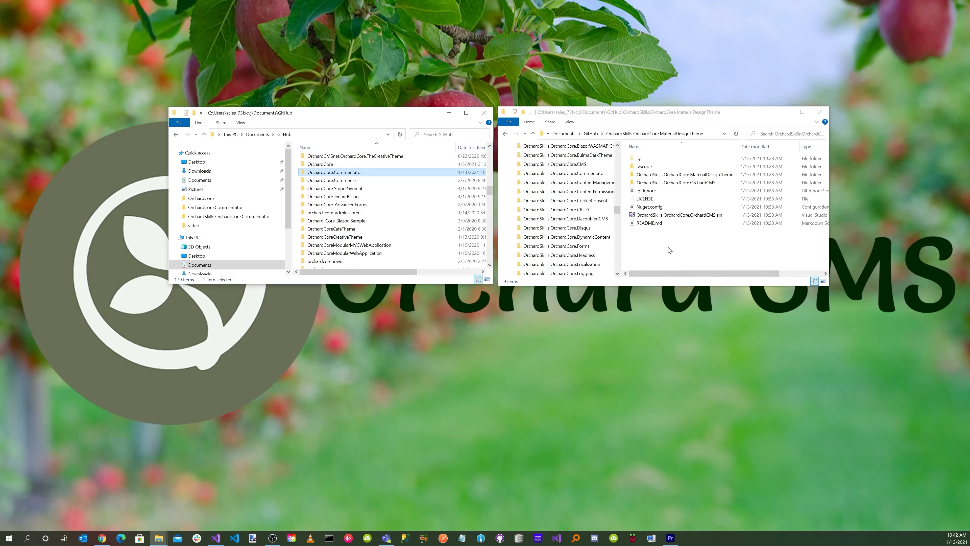
right_click(640, 158)
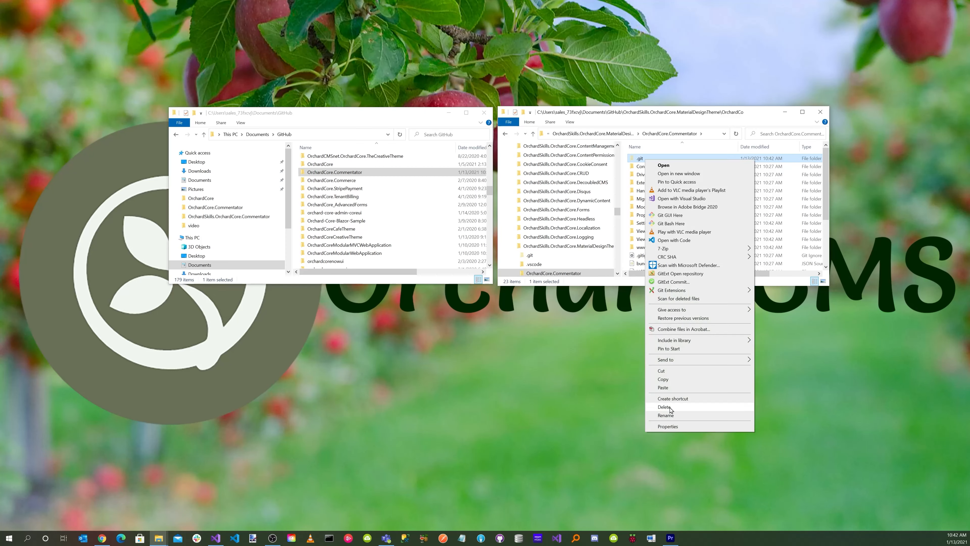
left_click(662, 165)
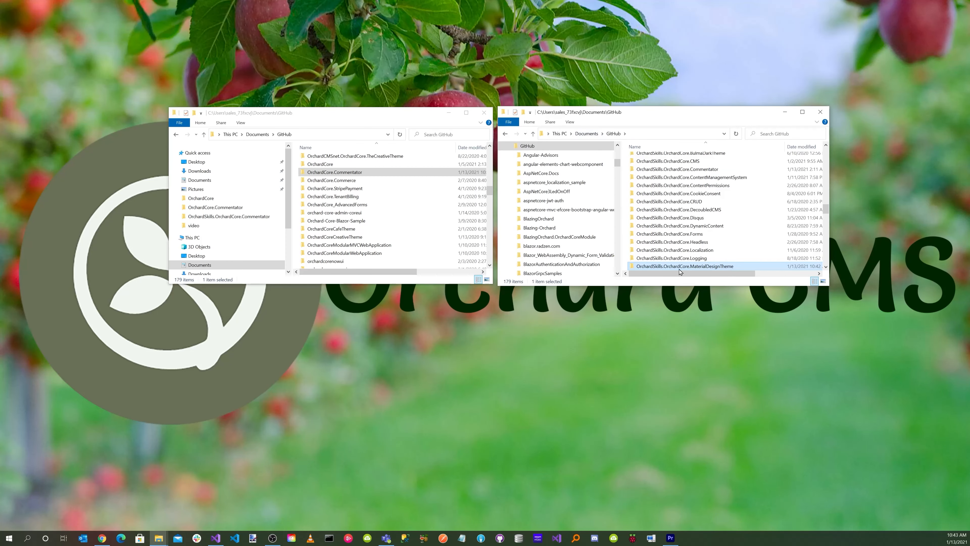
mouse_move(684, 266)
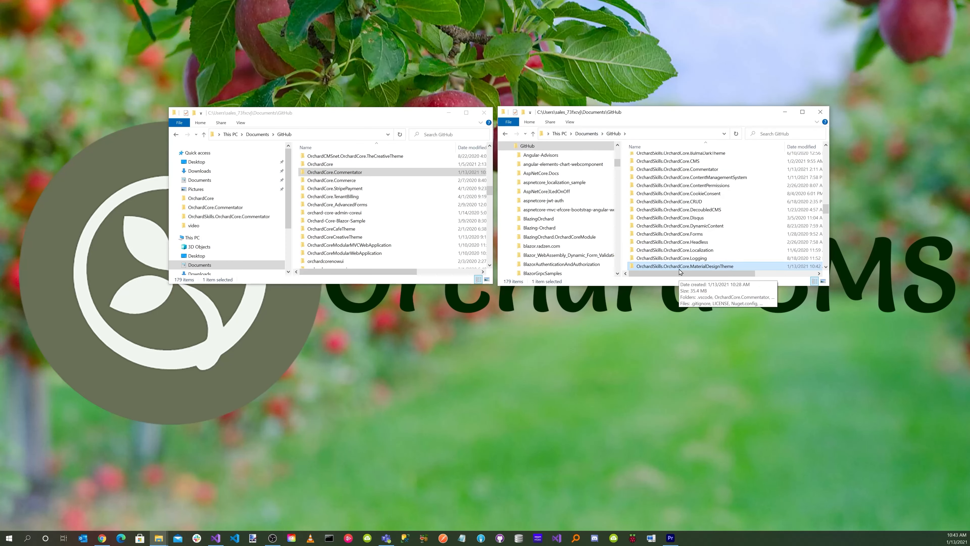
Open the OrchardCMS solution file from the MaterialDesignTheme repository folder
double_click(684, 266)
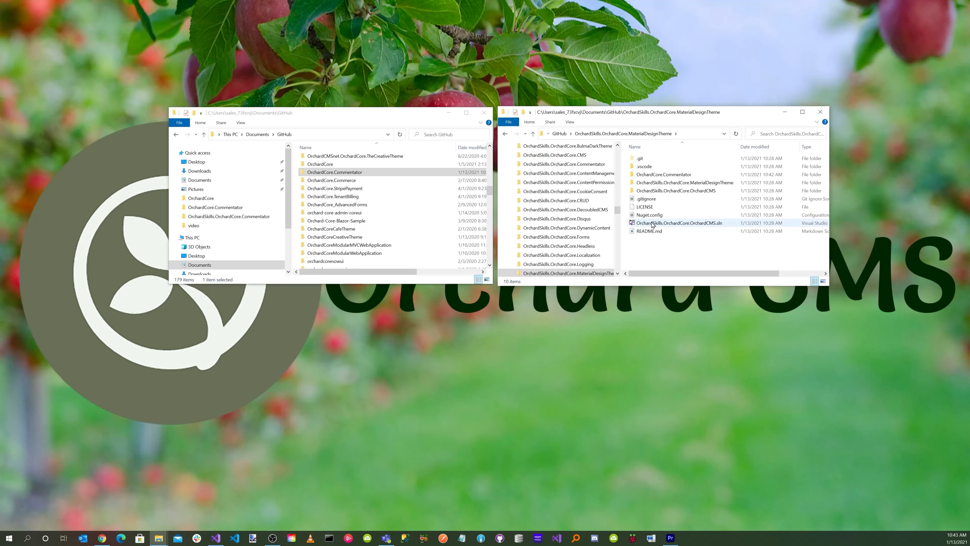
mouse_move(680, 223)
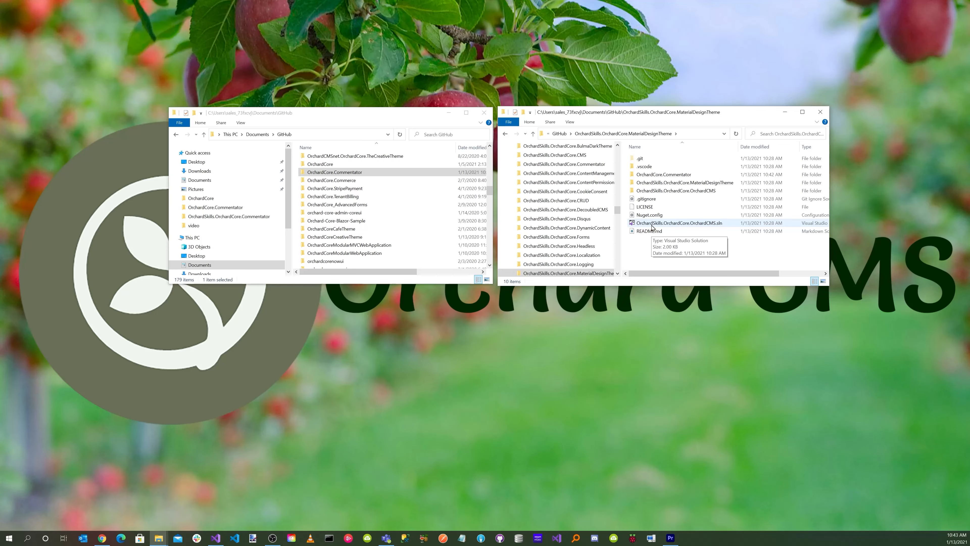
left_click(678, 222)
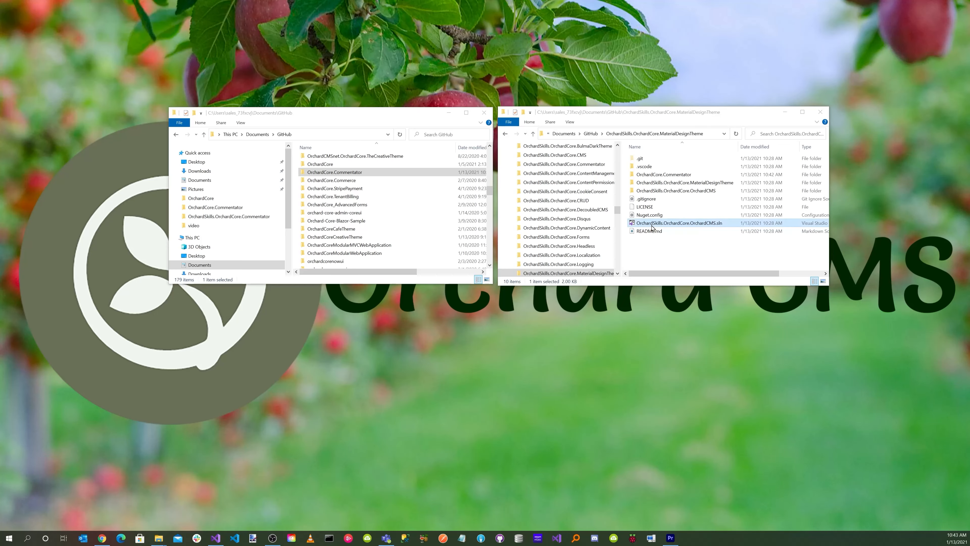
double_click(678, 222)
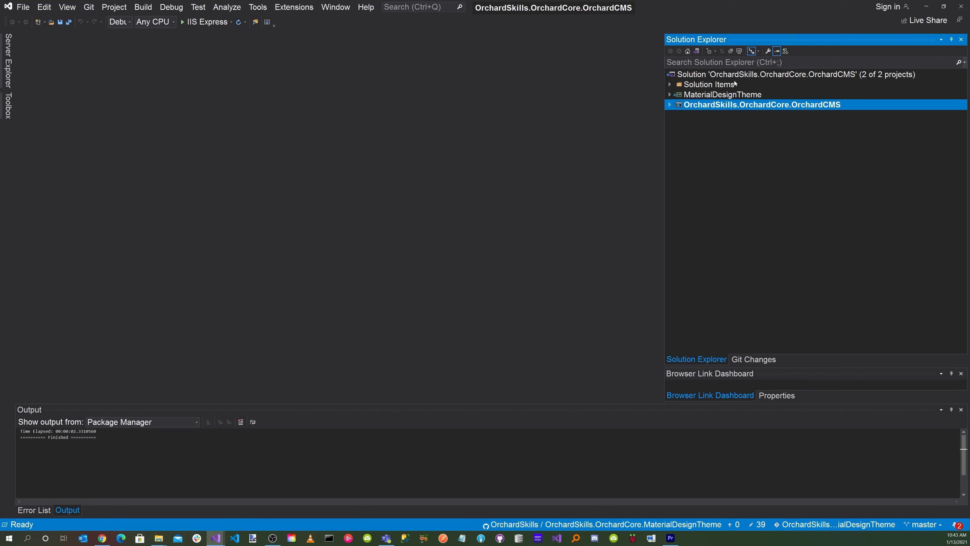
Add the existing OrchardCore.Commentator.csproj project to the OrchardCMS solution
left_click(796, 74)
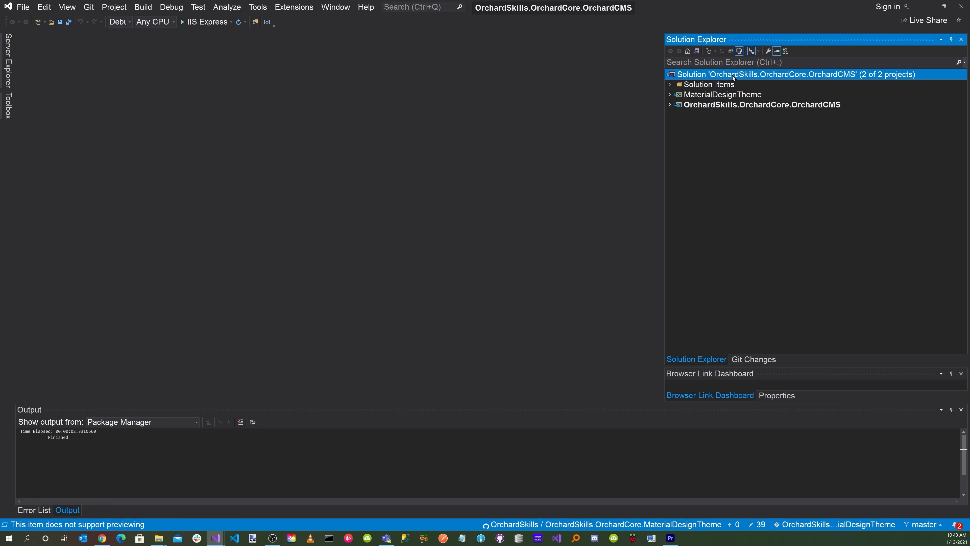
right_click(794, 75)
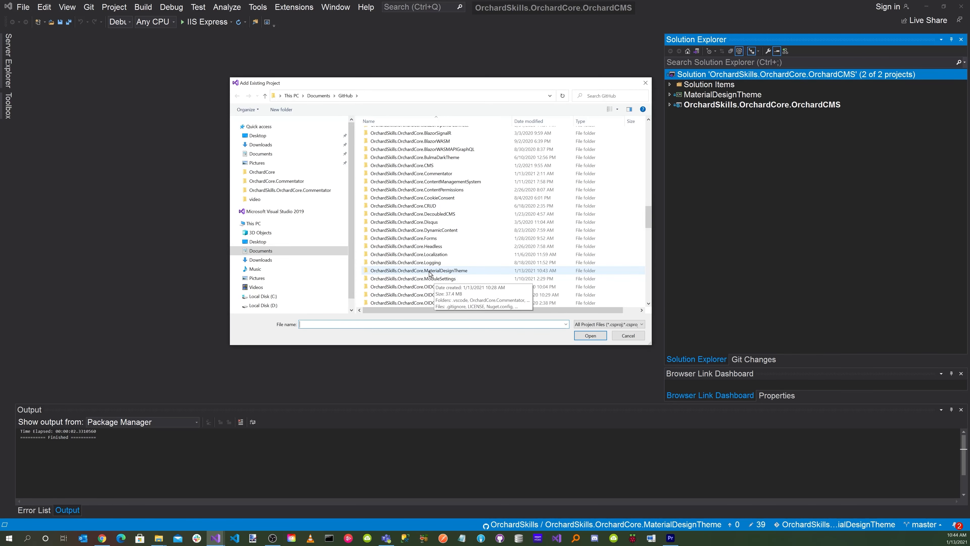
mouse_move(435, 274)
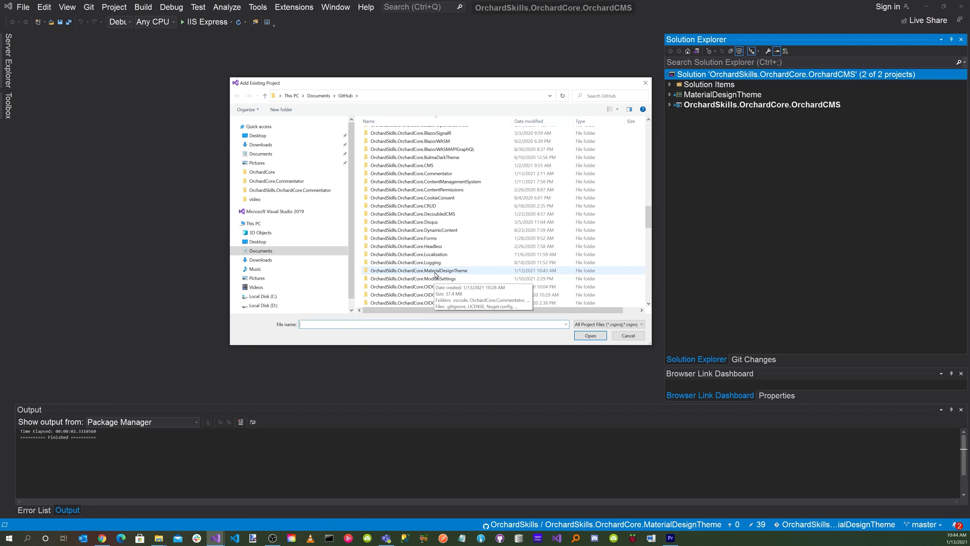
double_click(419, 270)
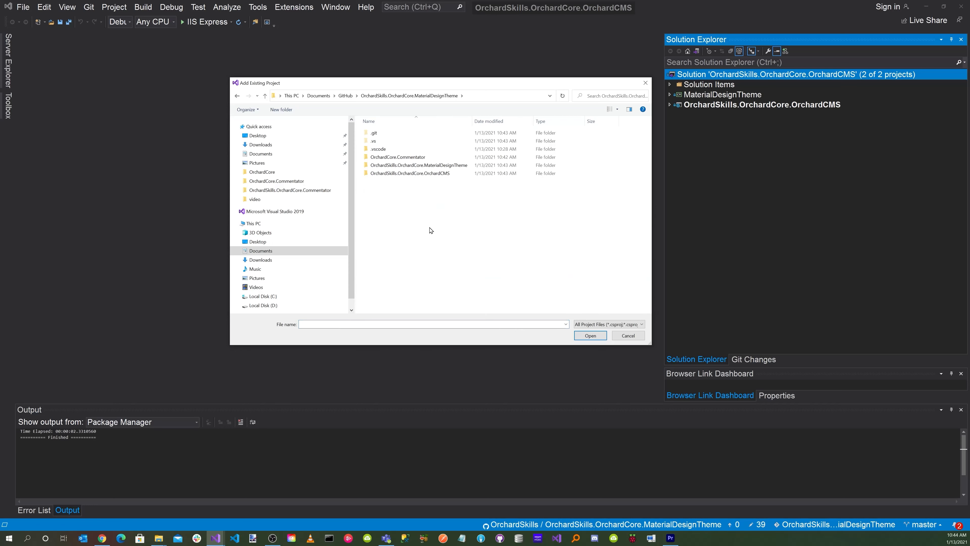
mouse_move(397, 156)
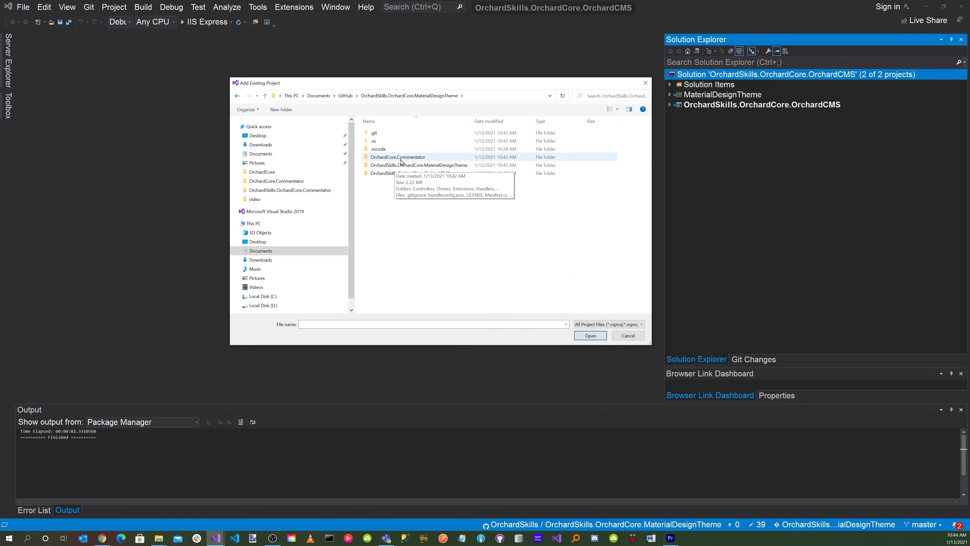
double_click(396, 157)
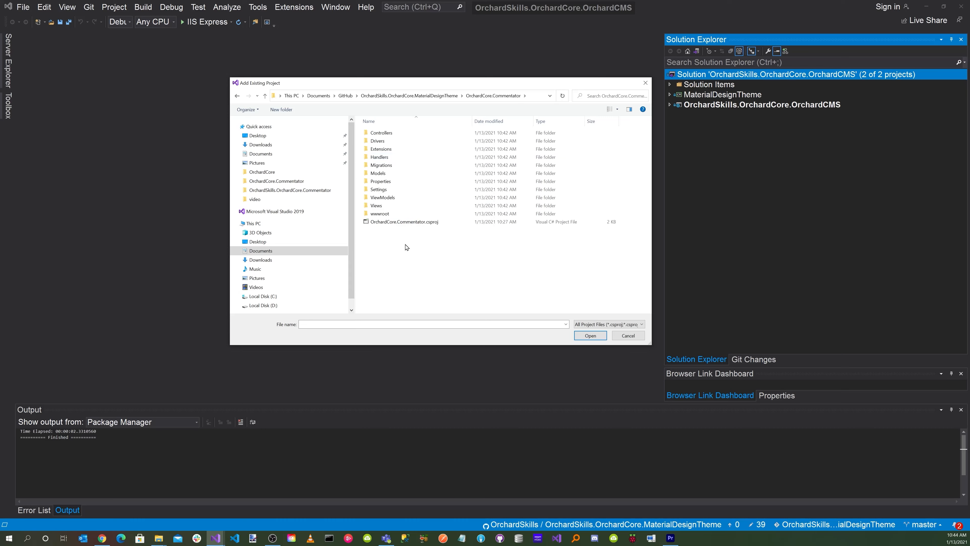
left_click(404, 221)
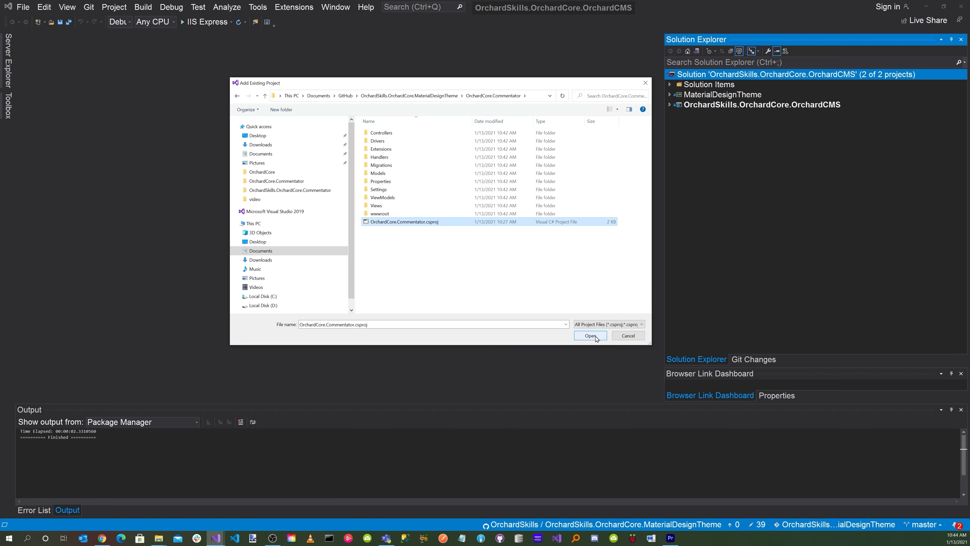
left_click(588, 335)
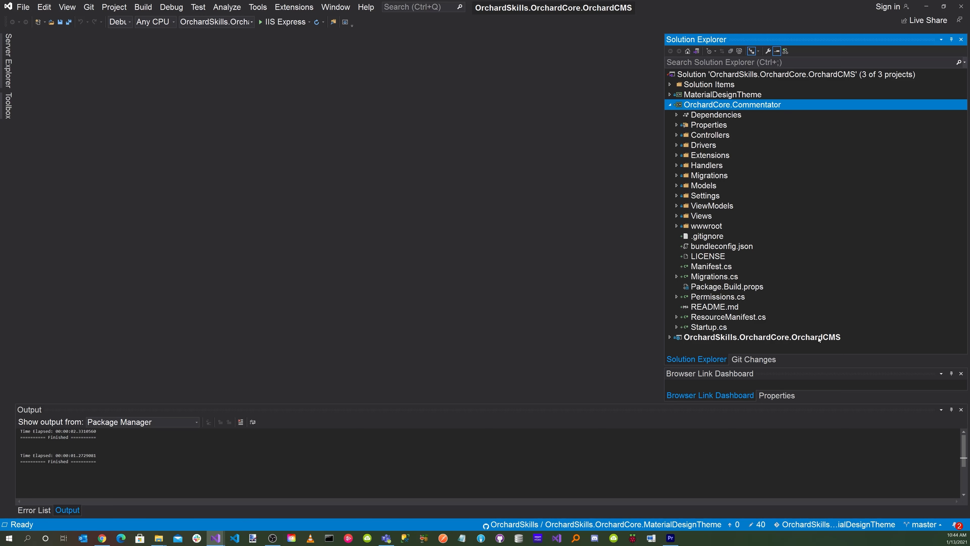
Change the Commentator project's OrchardCore package versions from rc2-13450 to rc2-15758, matching OrchardCMS
left_click(762, 337)
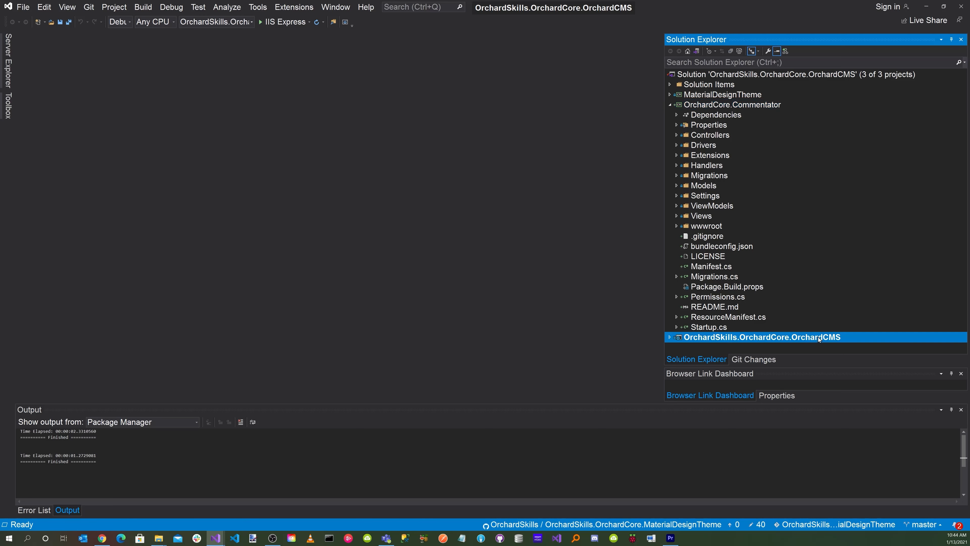
double_click(761, 336)
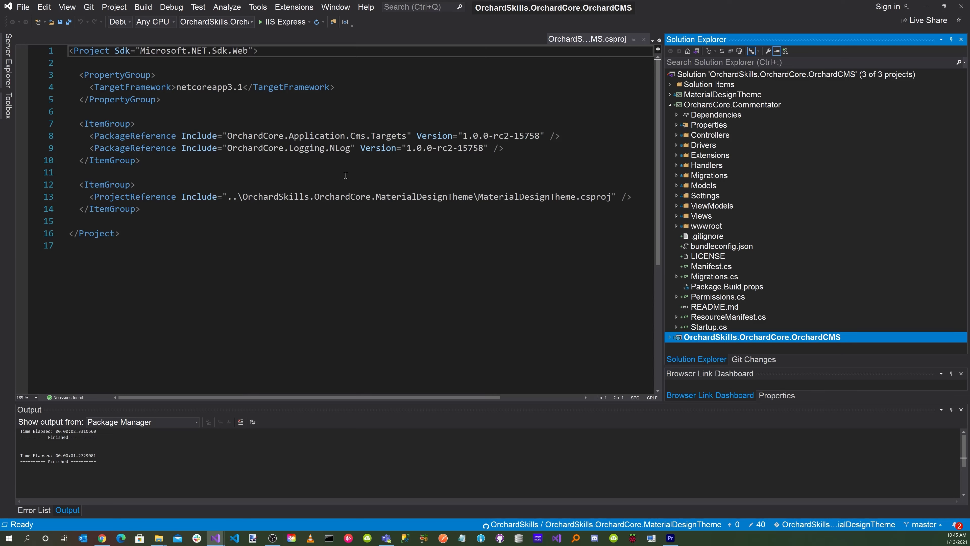
double_click(525, 135)
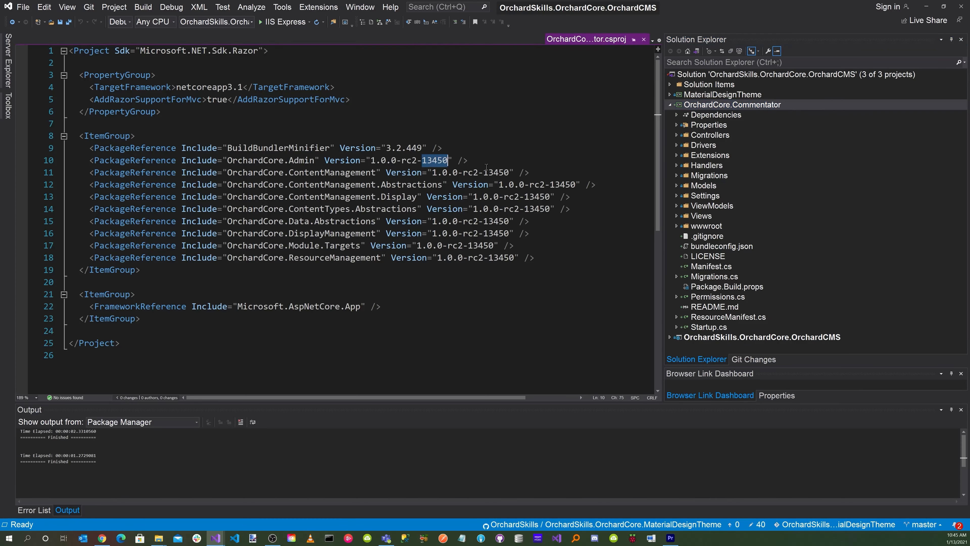
type("15758")
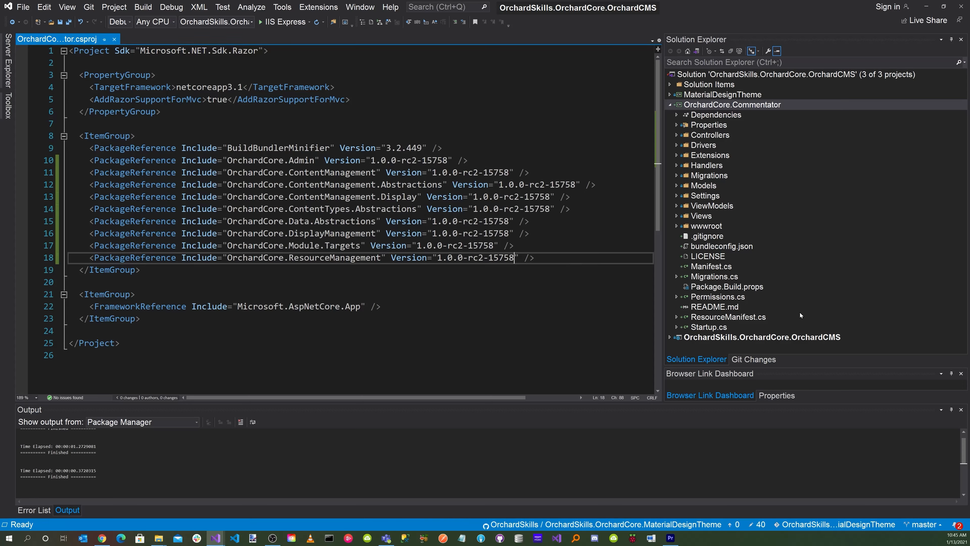
mouse_move(772, 338)
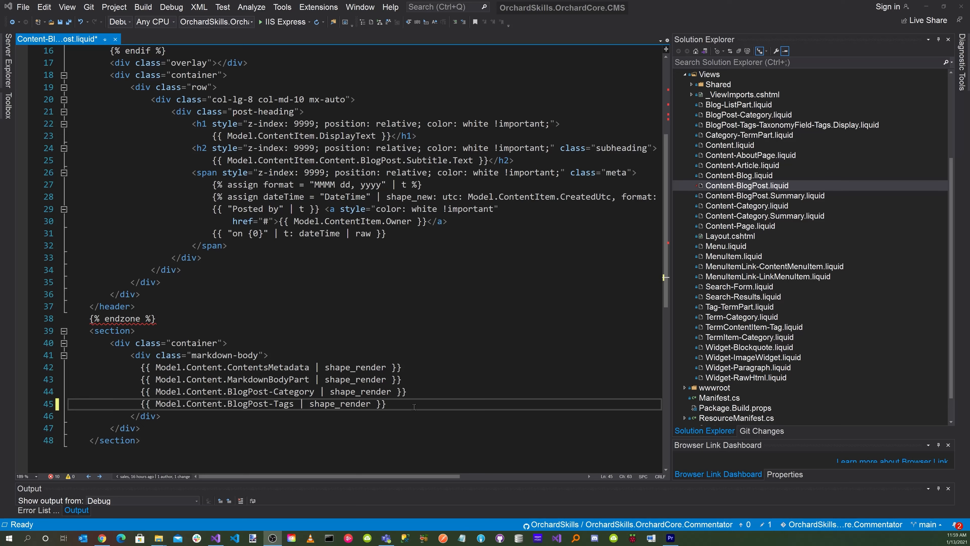
Add {{ Model.Content.CommentatorPart | shape_render }} after the tags in Content-BlogPost.liquid
type("{{ Model.Content.CommentatorPart | shape_render }}")
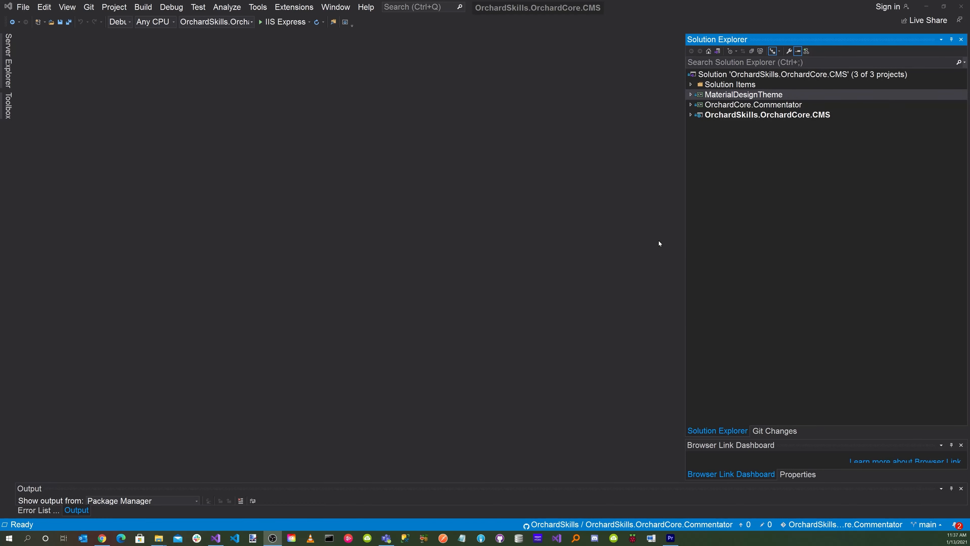
mouse_move(273, 60)
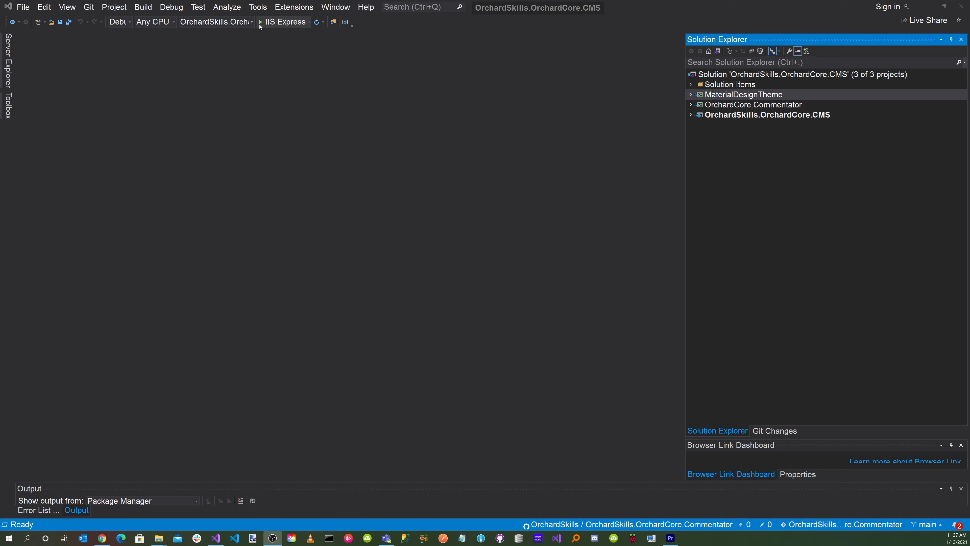
Set up the Orchard Skills site with the Material Design Theme recipe, super user email, and finish setup
left_click(260, 21)
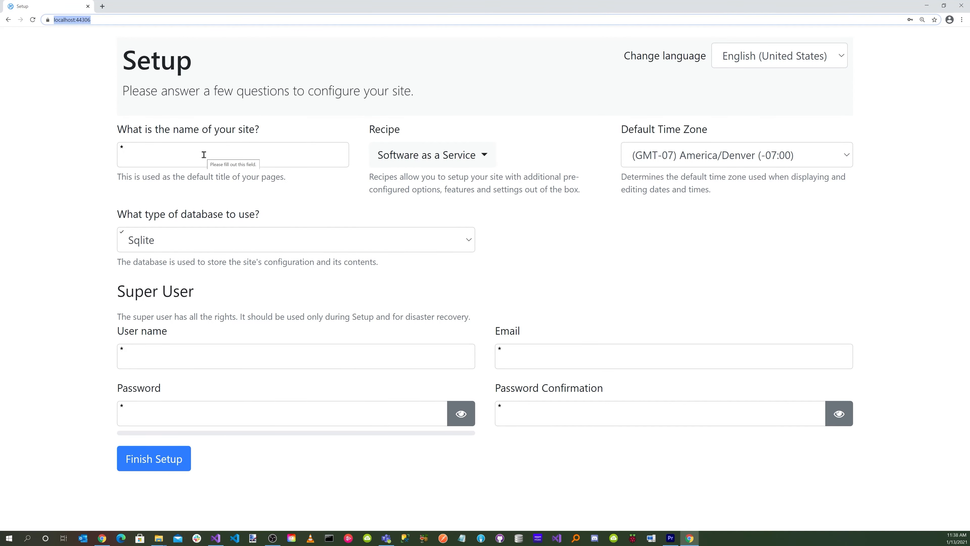
left_click(432, 155)
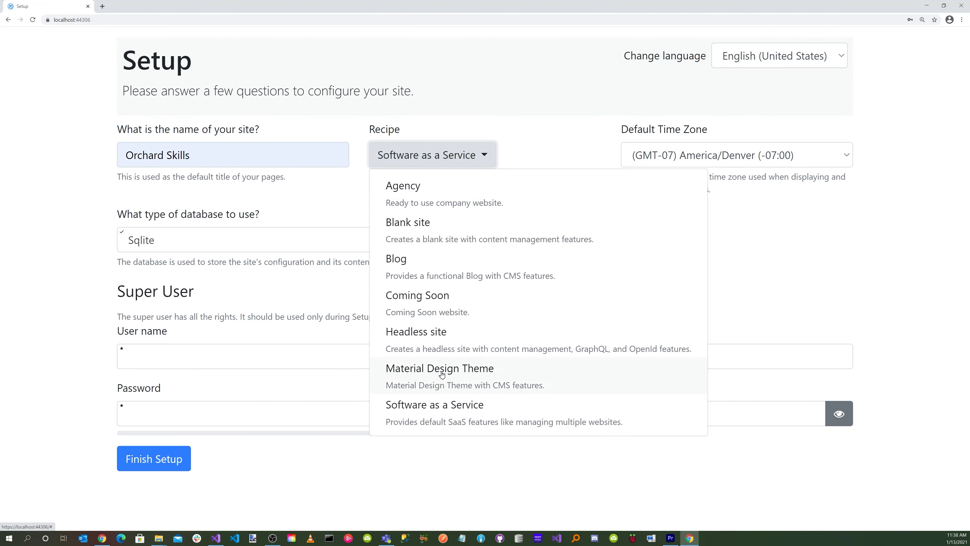
left_click(440, 368)
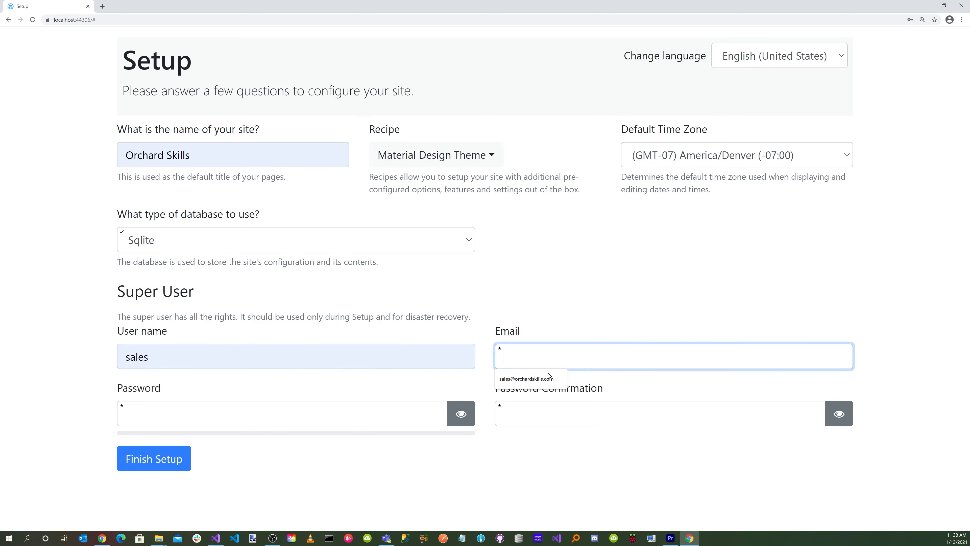
left_click(282, 413)
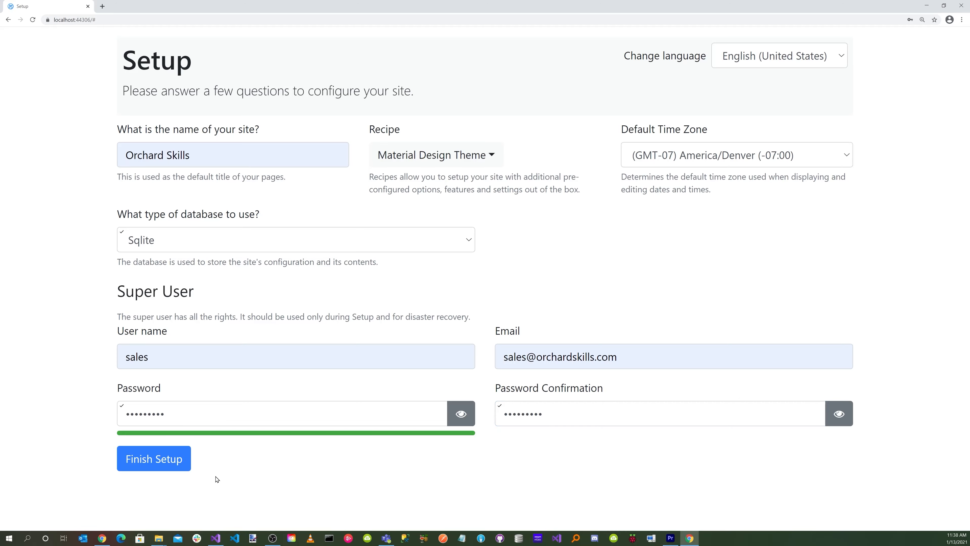
left_click(153, 459)
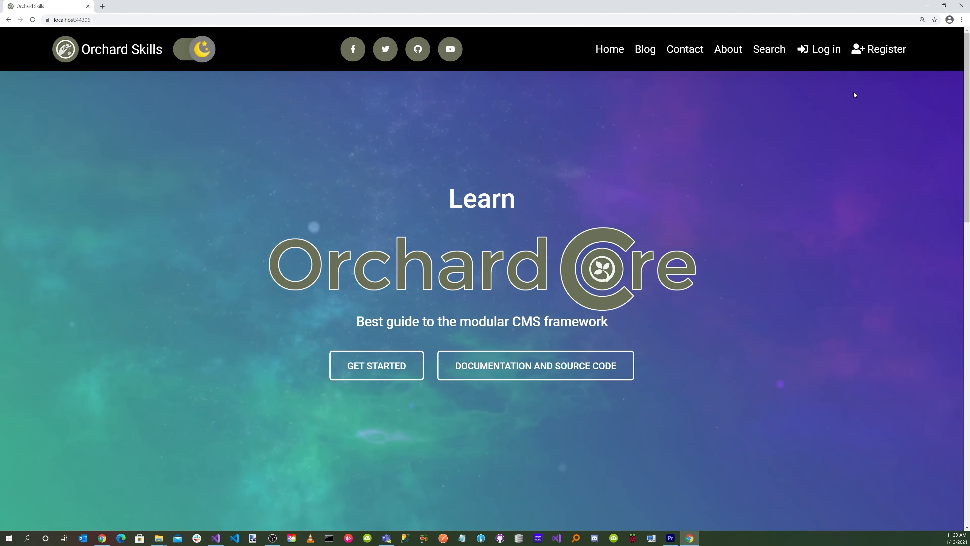
Sign in as the super user and go to the admin dashboard
left_click(823, 49)
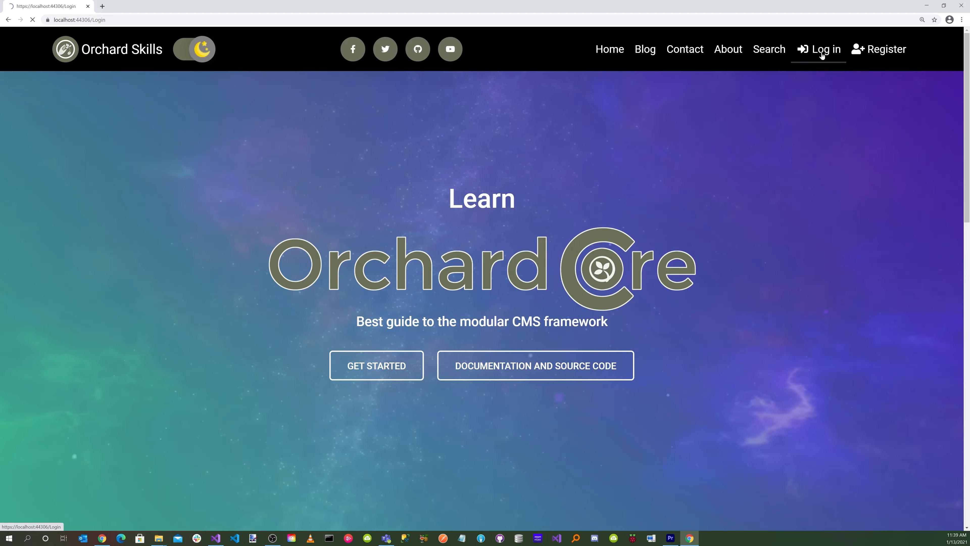
left_click(824, 49)
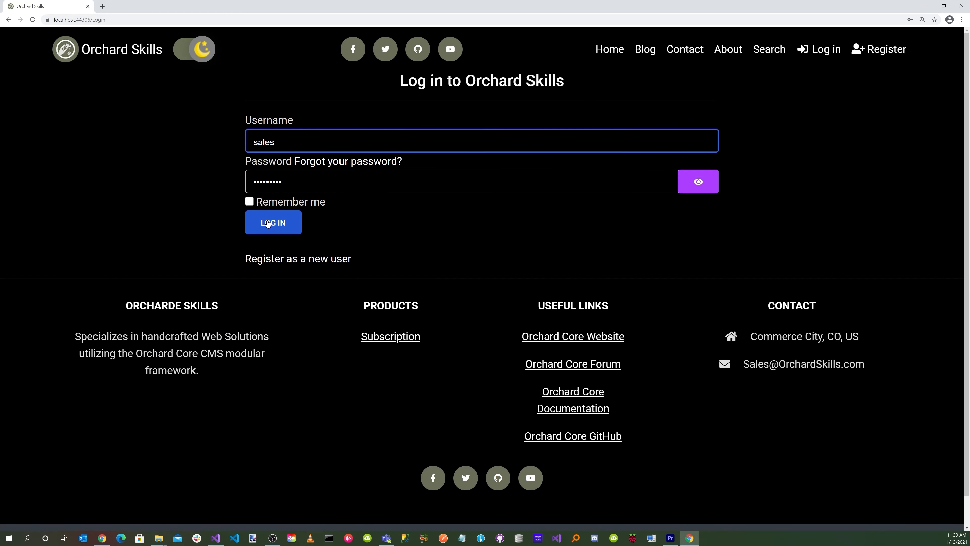
left_click(273, 222)
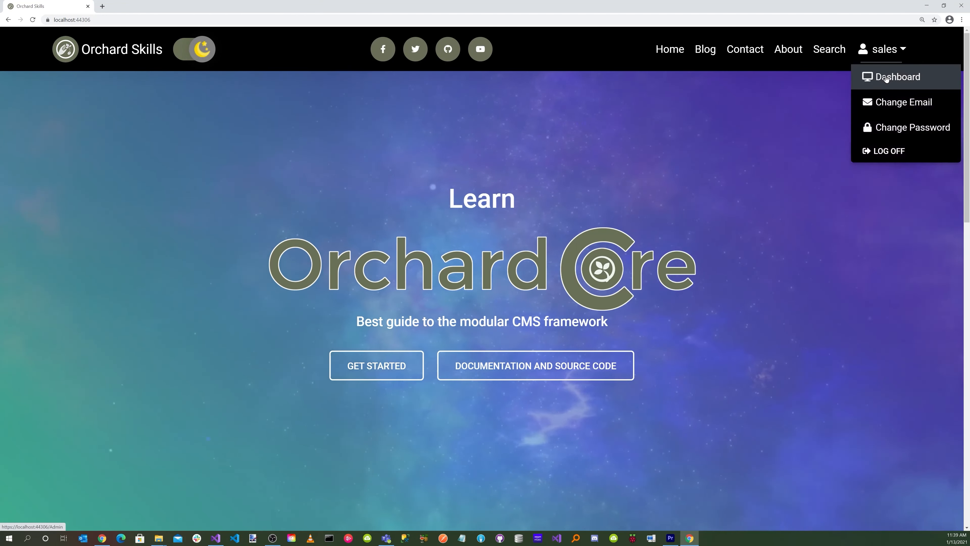
left_click(898, 77)
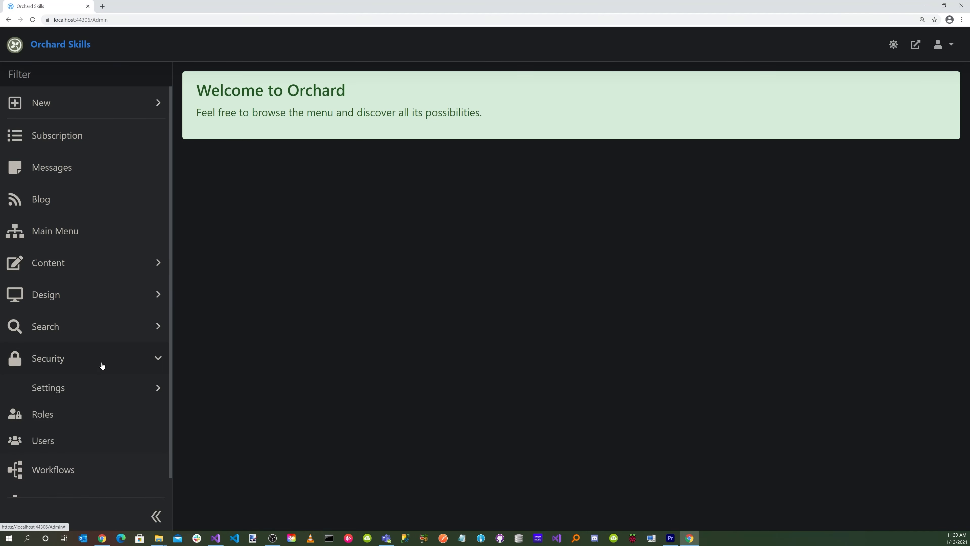
Open the Anonymous role for editing from Security > Roles
left_click(42, 414)
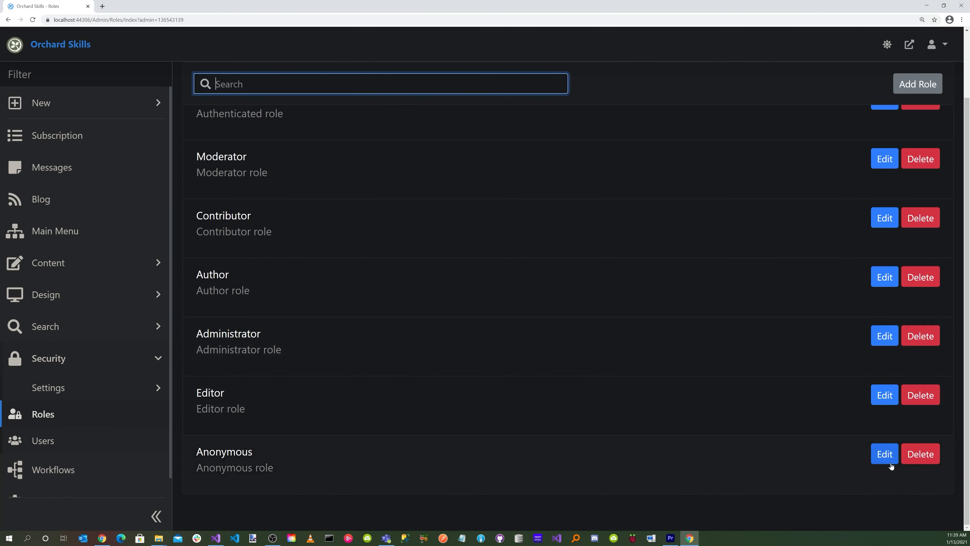
left_click(882, 453)
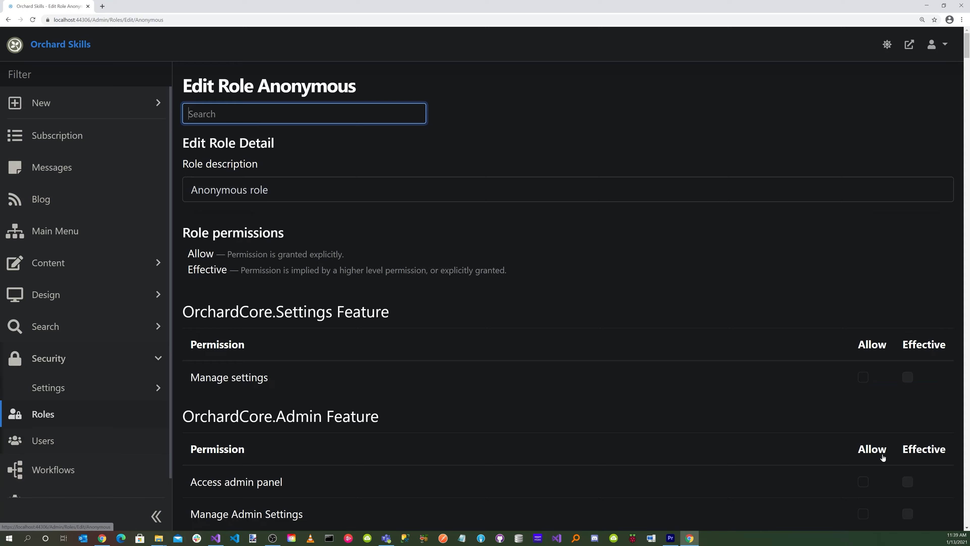
Allow Post Comments for the Anonymous role, save it, and visit the public site
scroll("down", 3)
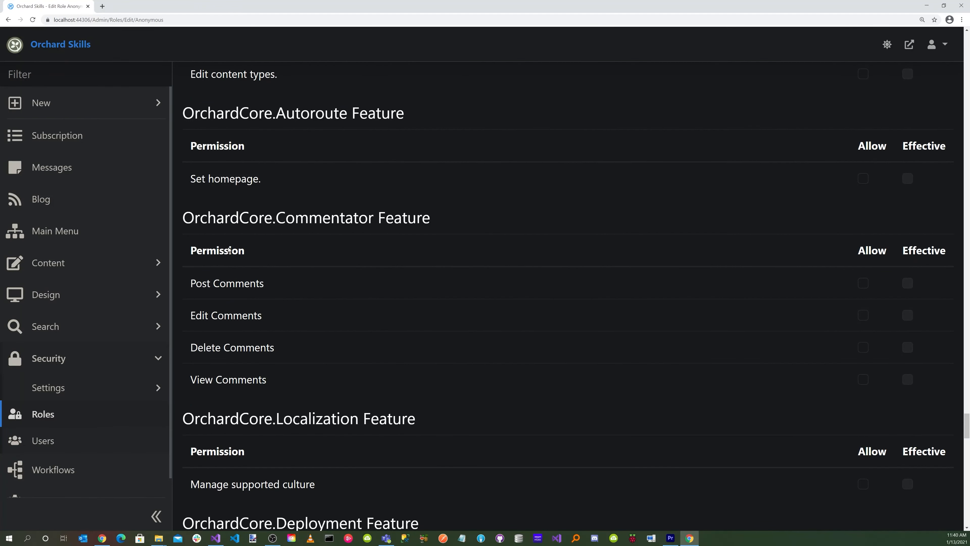
mouse_move(413, 225)
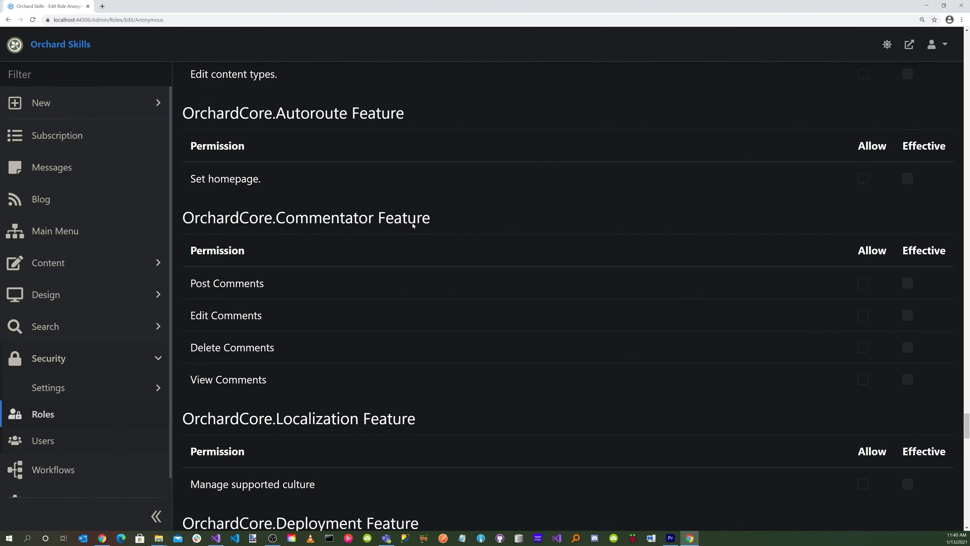
mouse_move(223, 293)
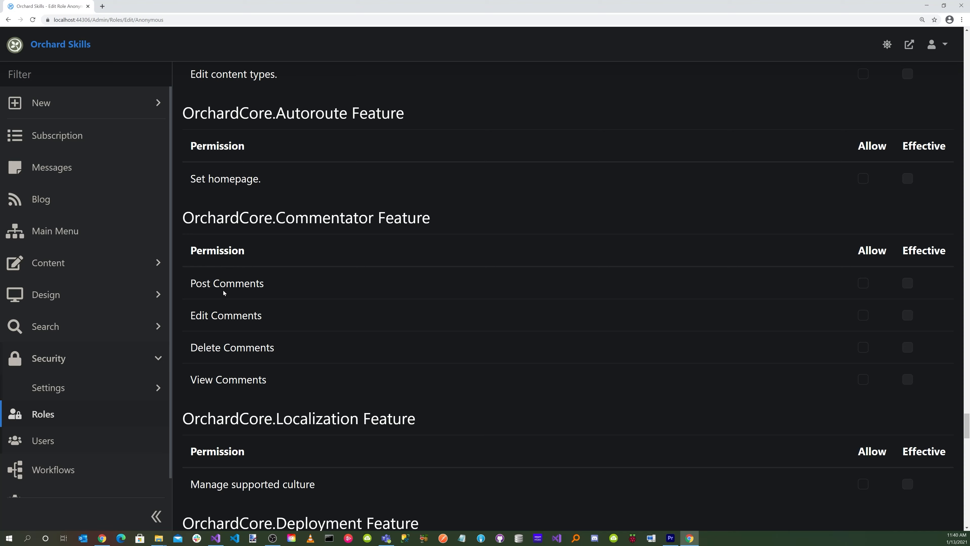
left_click(862, 284)
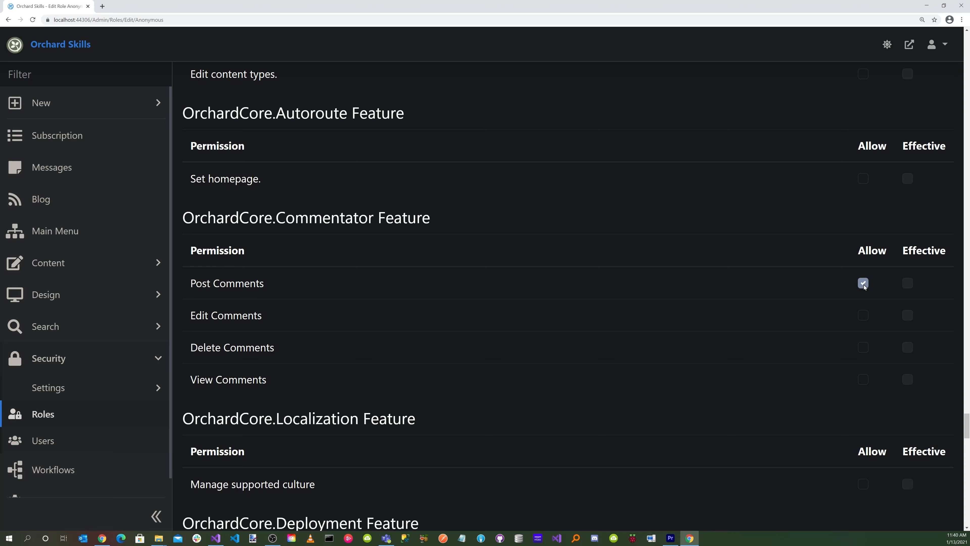
left_click(863, 283)
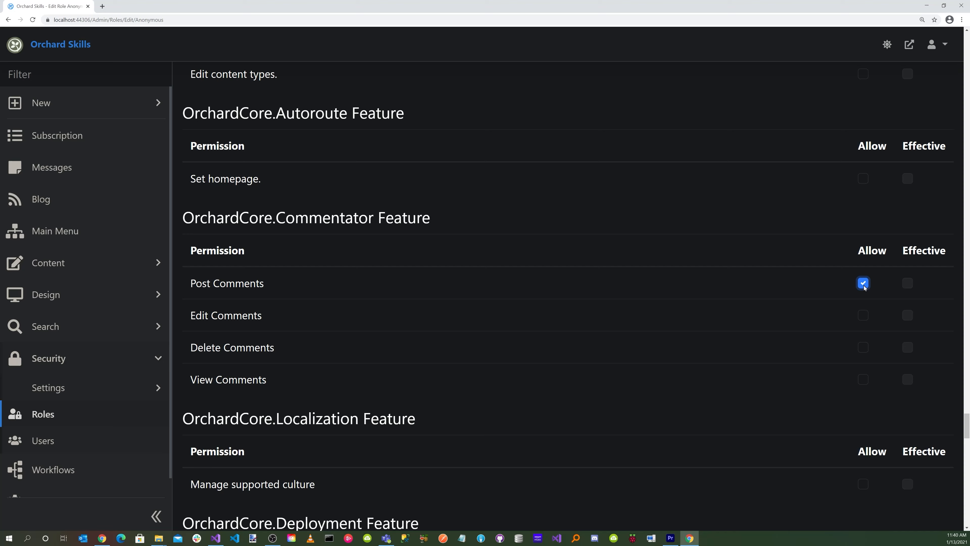
mouse_move(955, 188)
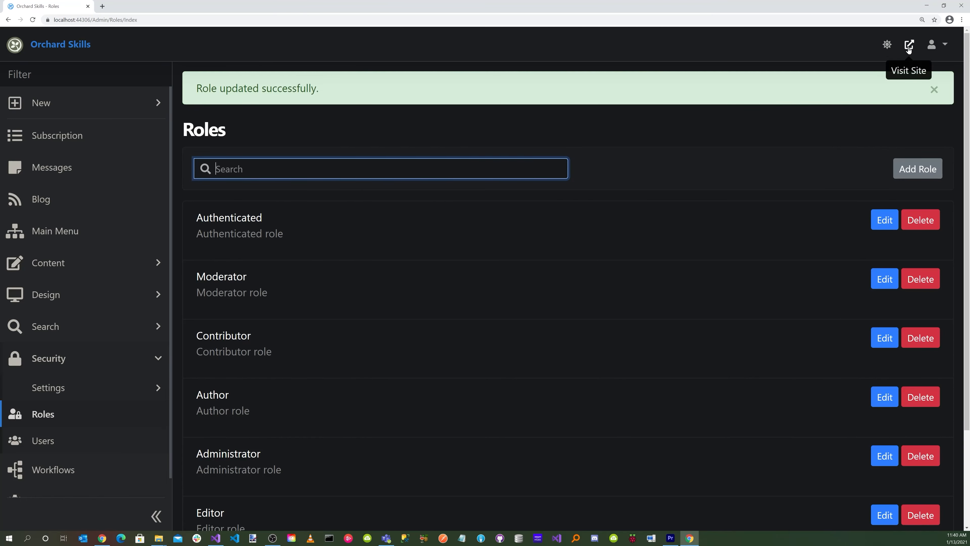
left_click(910, 45)
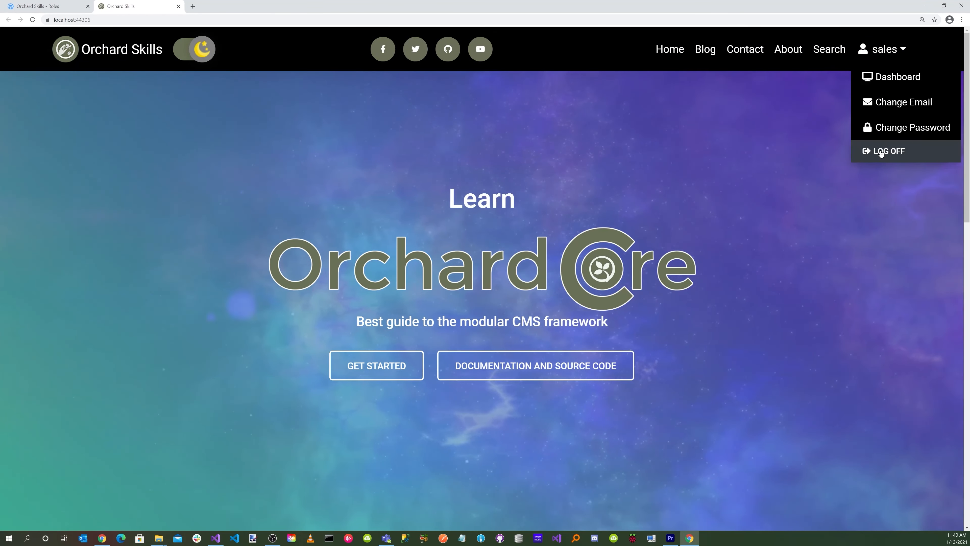
Log off and scroll the Getting Started with Orchard Core post down to its comment editor
left_click(704, 49)
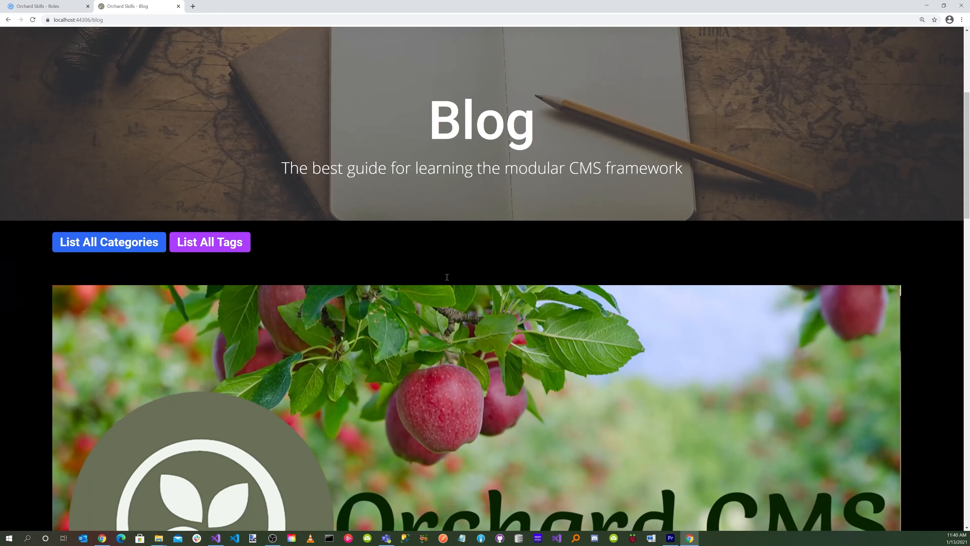
scroll("down", 3)
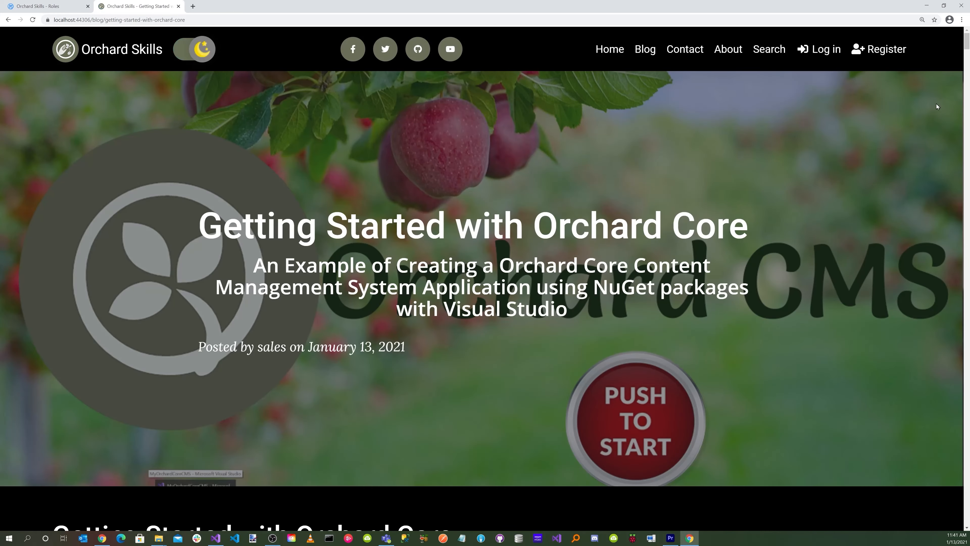
scroll("down", 3)
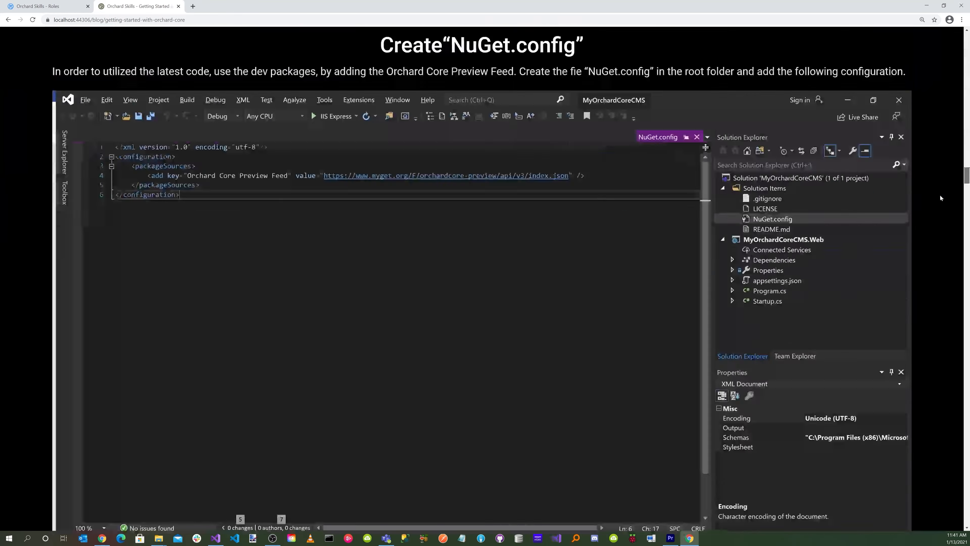
scroll("down", 3)
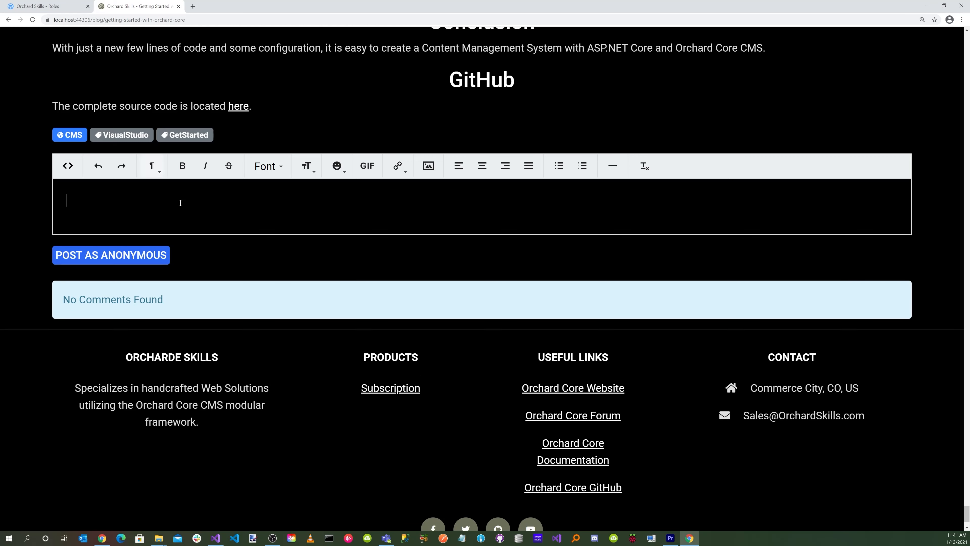
Post 'This is a test comment' as Anonymous and dismiss the Thank you confirmation
type("This is a te")
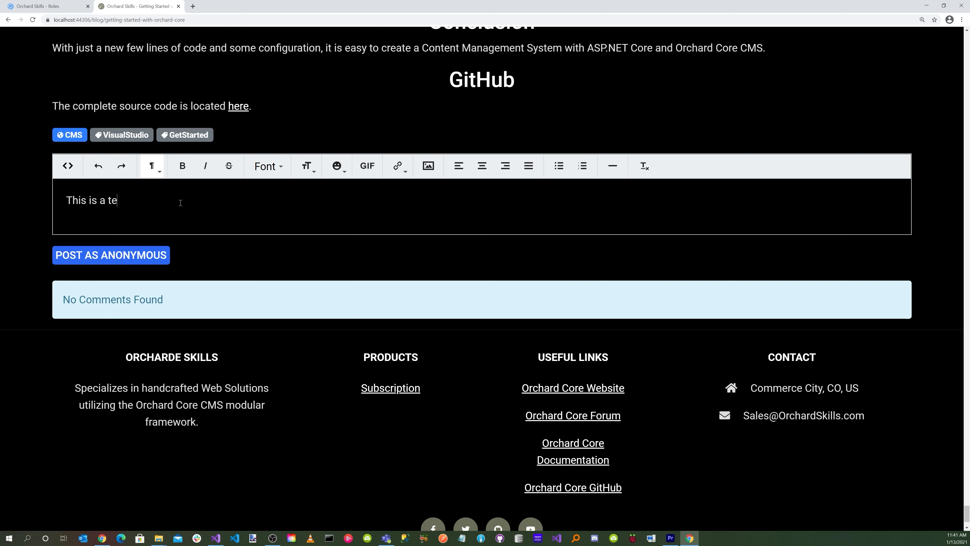
type("st commen")
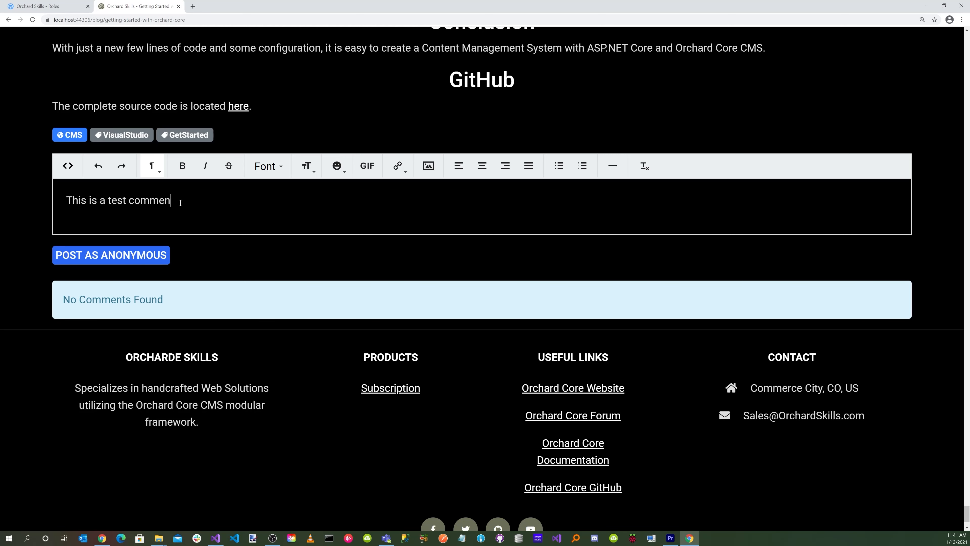
type("t")
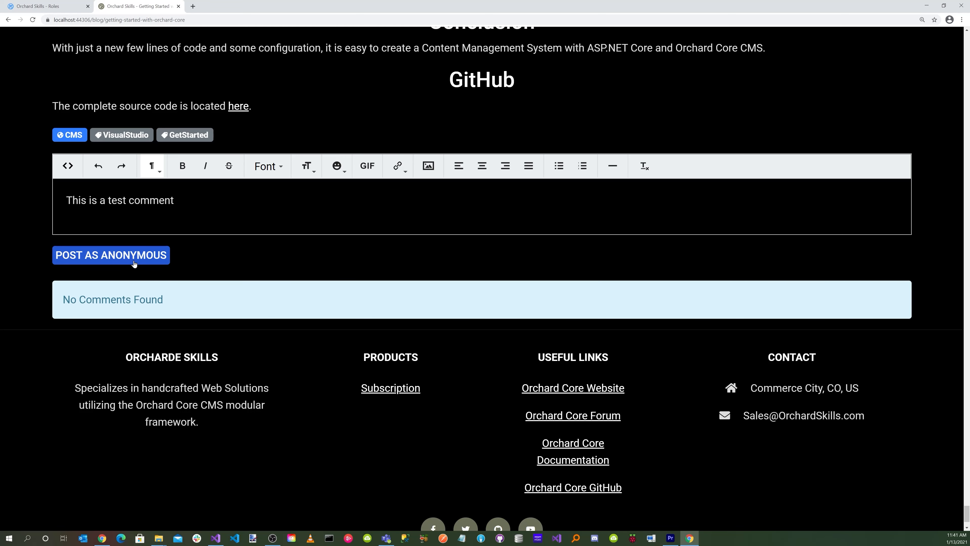
left_click(111, 254)
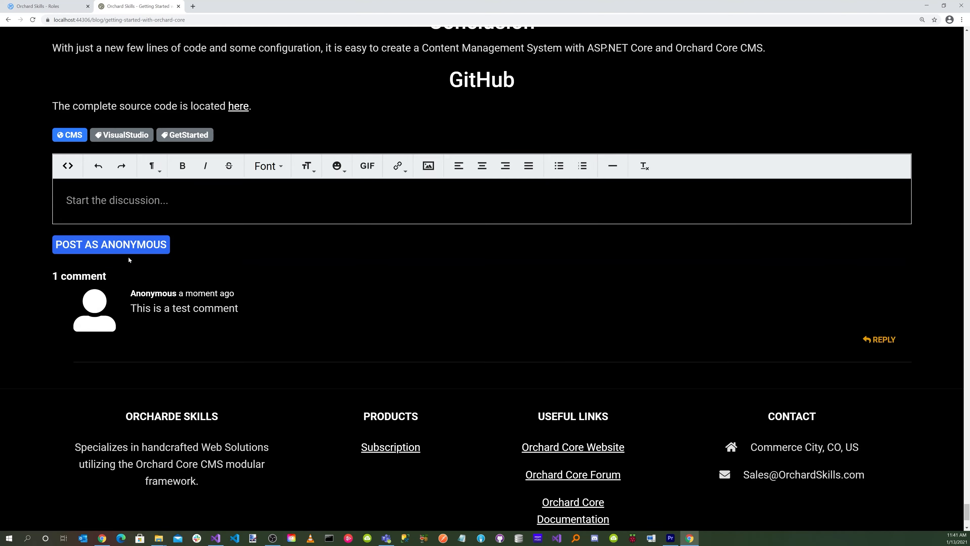
left_click(110, 244)
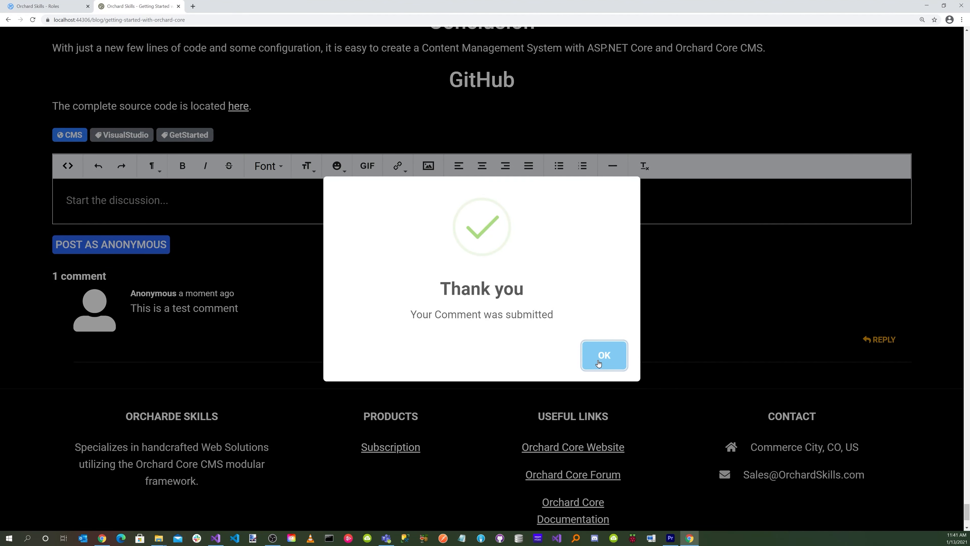
left_click(604, 355)
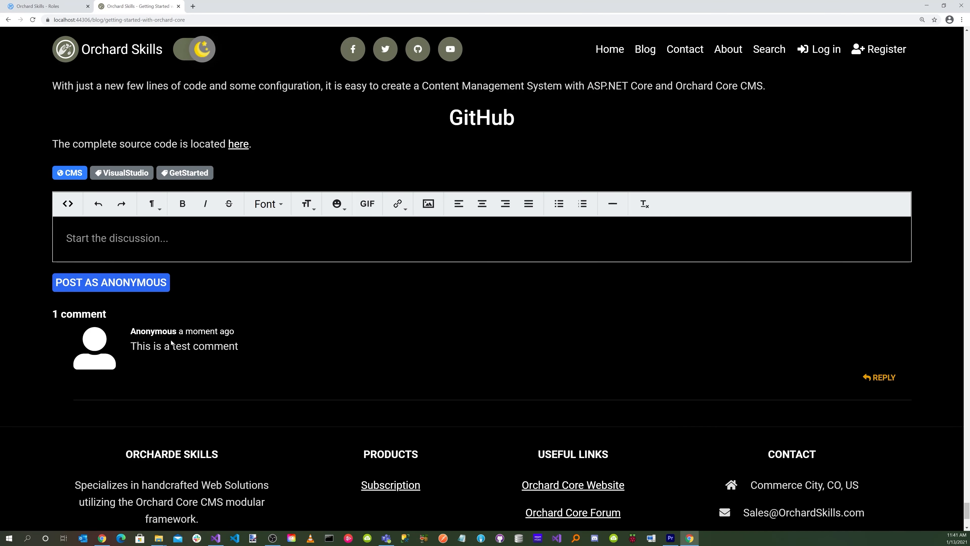